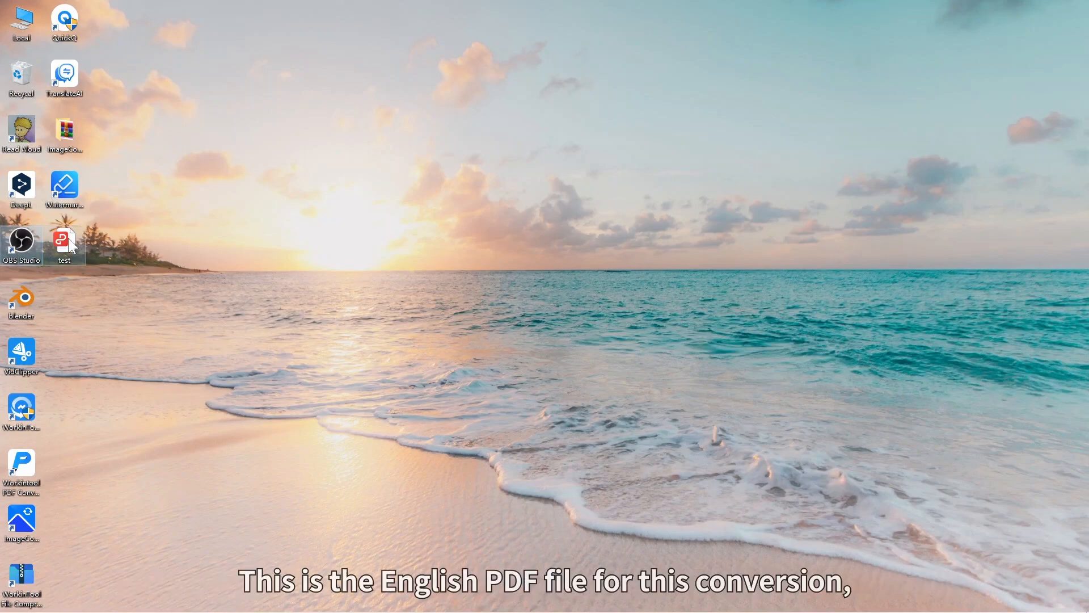
# View test.pdf, launch TranslateAI and start adding a file in PDF Translation
pyautogui.doubleClick(64, 241)
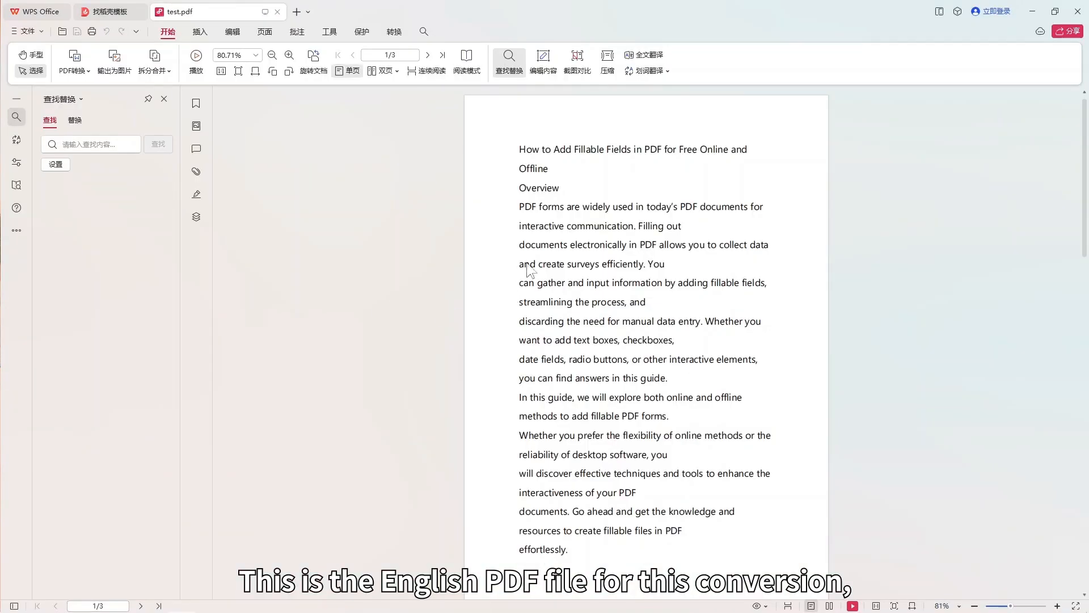
pyautogui.moveTo(865, 191)
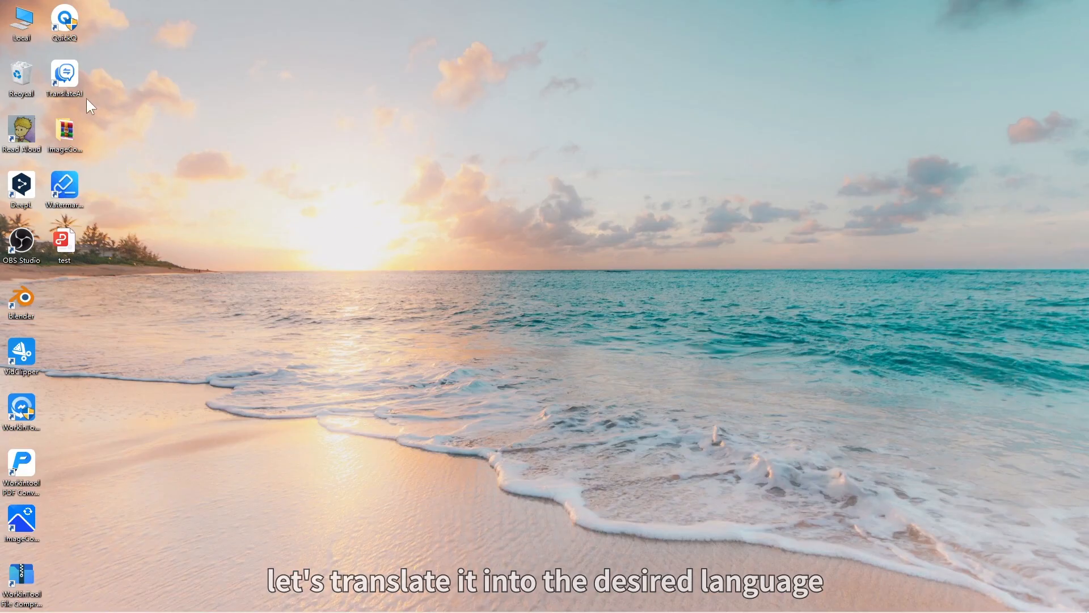
pyautogui.doubleClick(64, 72)
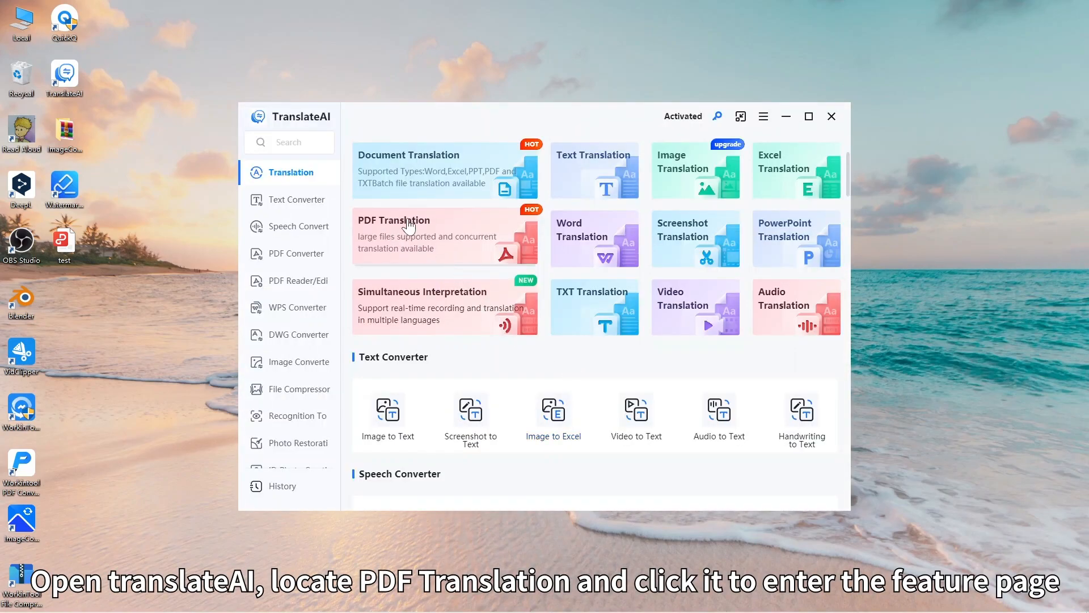
pyautogui.click(417, 234)
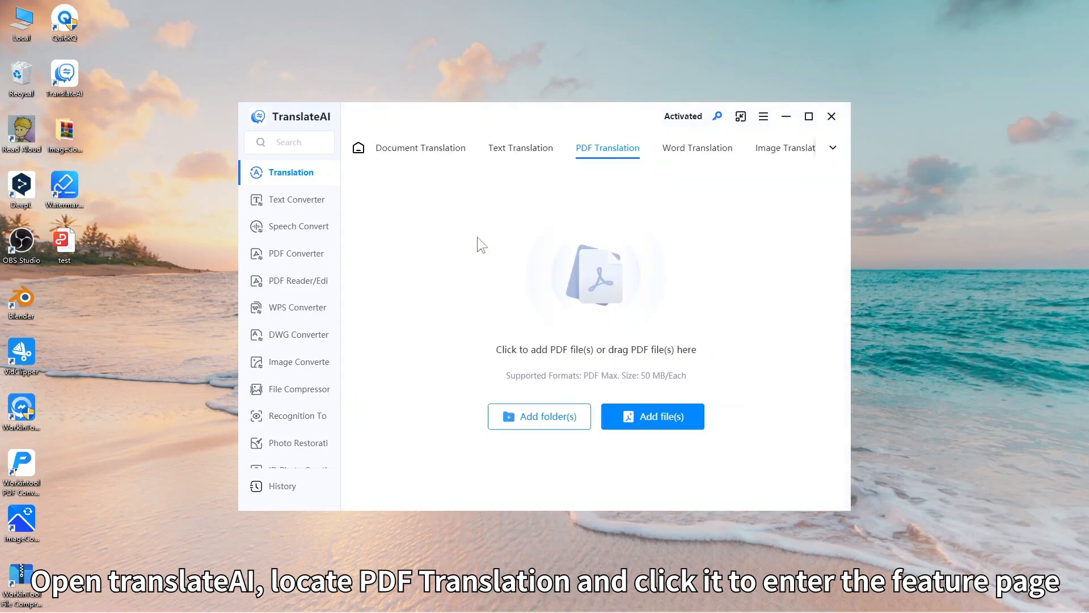
pyautogui.click(651, 417)
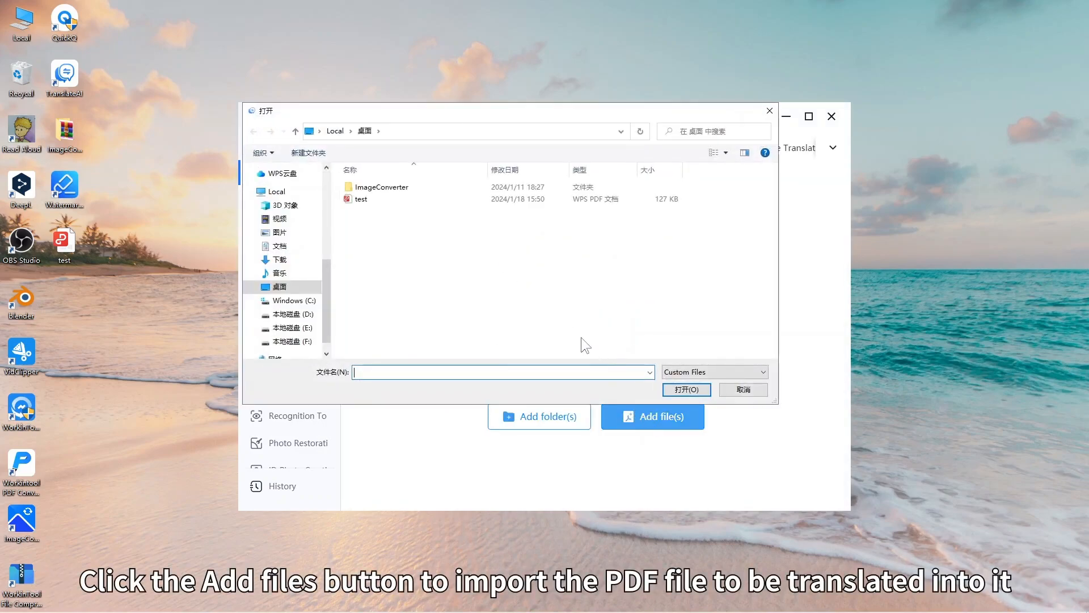
# Add test.pdf with English as the source and Korean as the target language
pyautogui.click(686, 389)
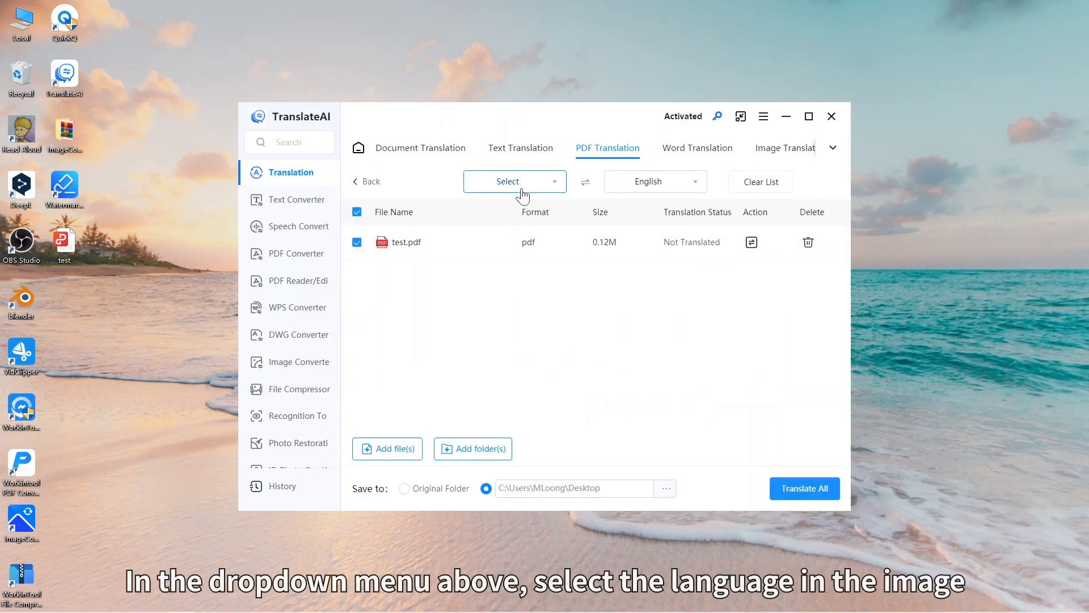
pyautogui.click(514, 181)
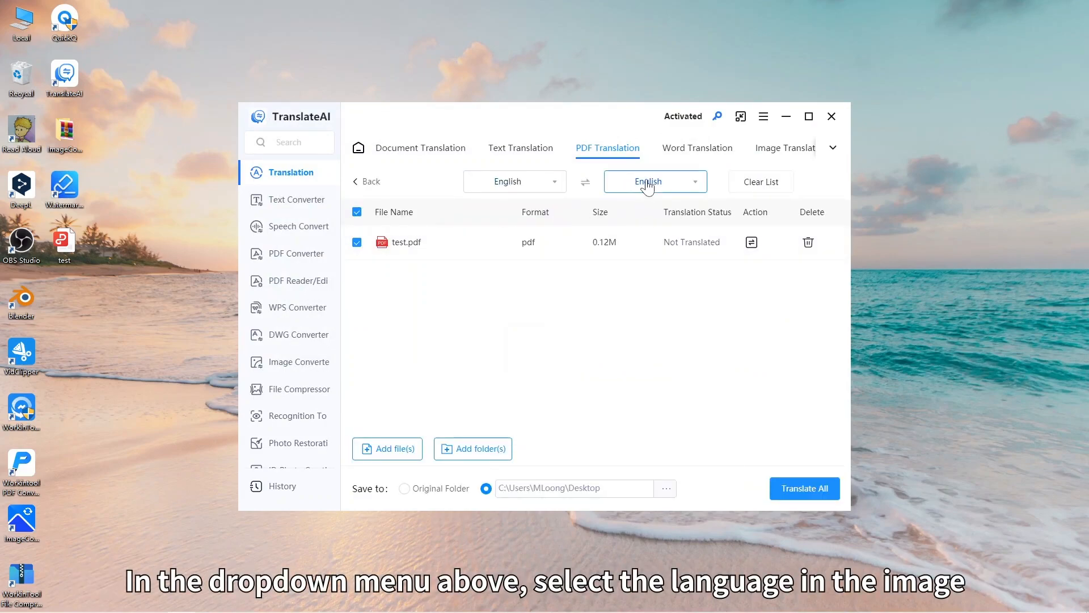
pyautogui.click(654, 182)
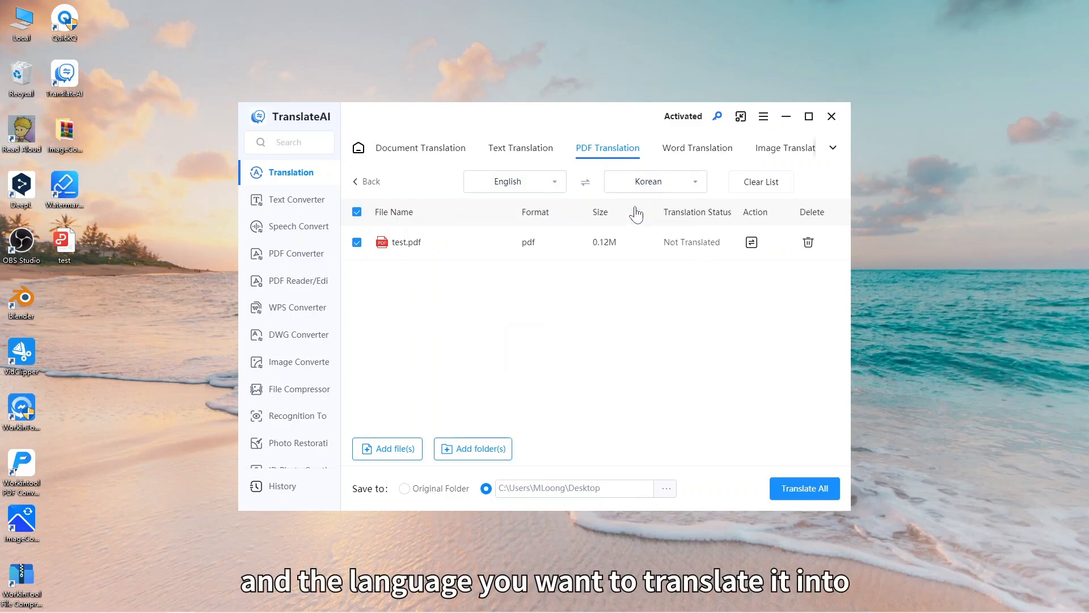
pyautogui.moveTo(812, 488)
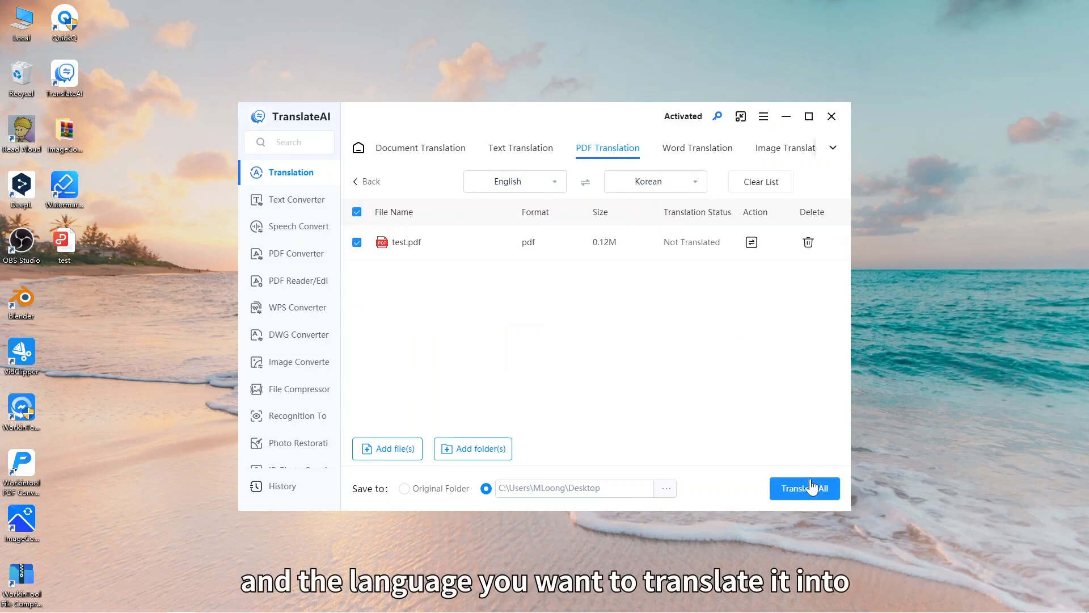
# Translate test.pdf to Korean, confirm completion, then browse WorkinTool's utility list
pyautogui.click(803, 488)
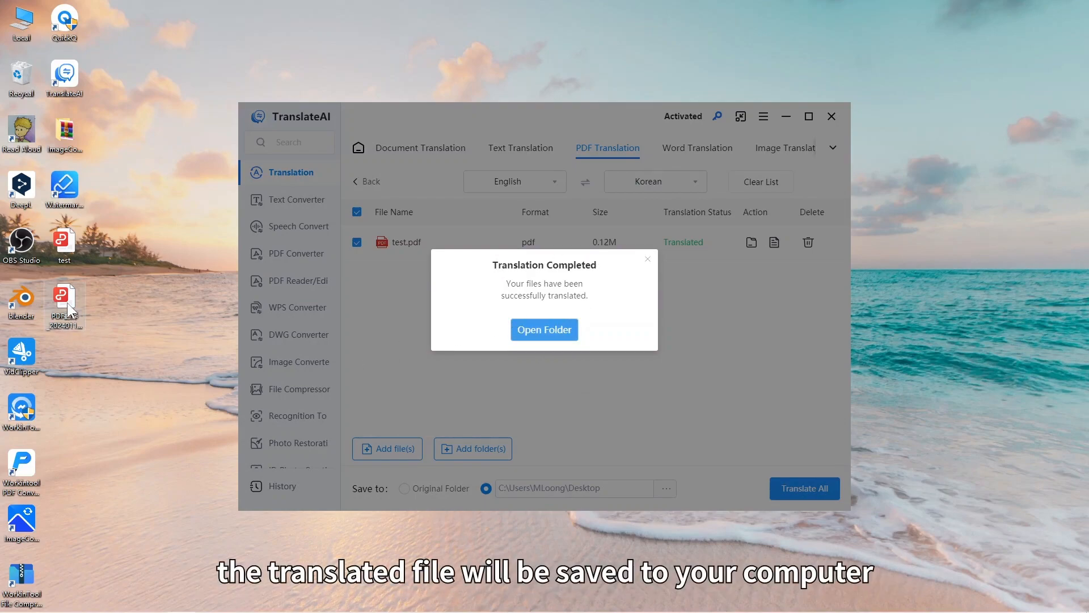
pyautogui.click(543, 329)
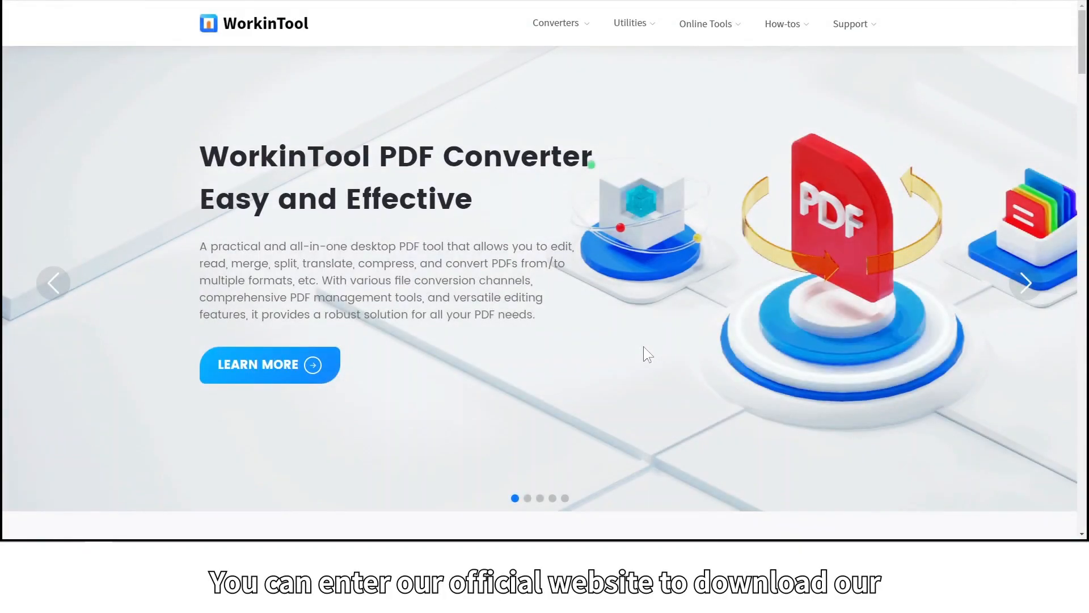
pyautogui.click(629, 23)
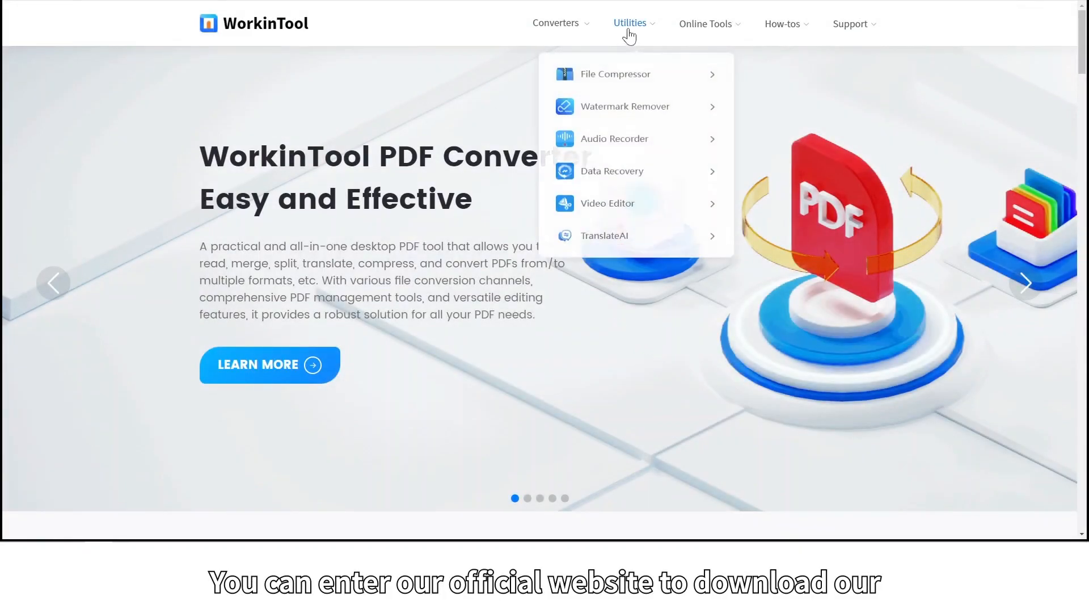